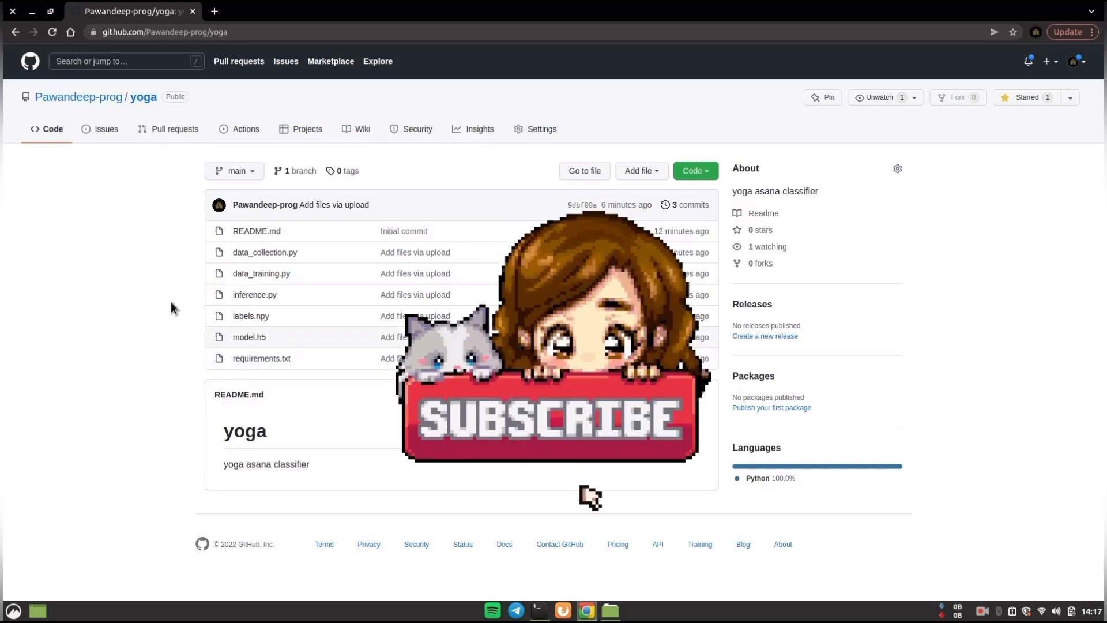
mouse_move(146, 295)
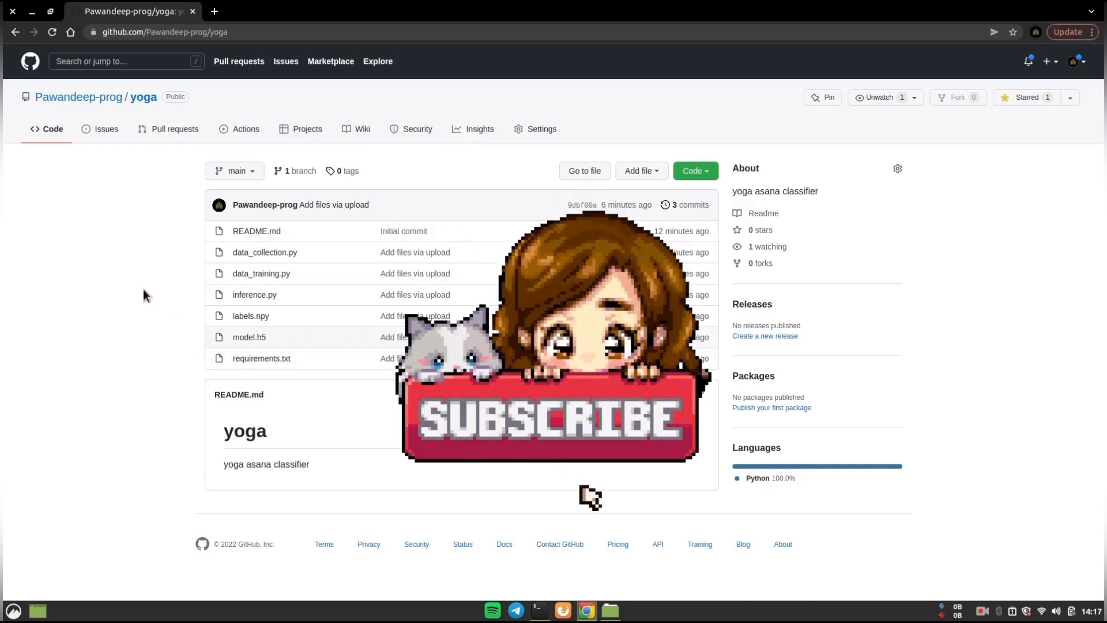